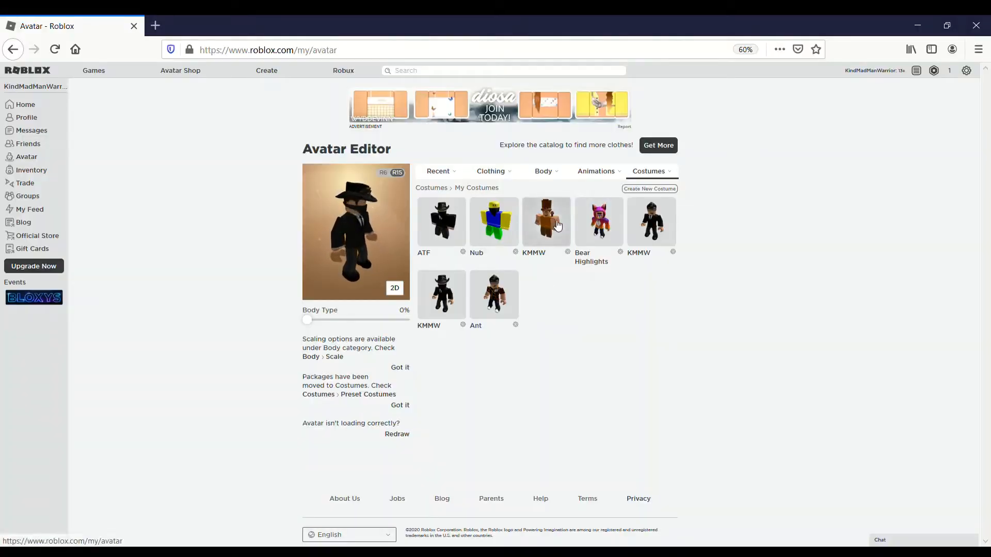
Wear a saved costume, replacing the black suit and hat with a plain yellow-torso figure
click(545, 221)
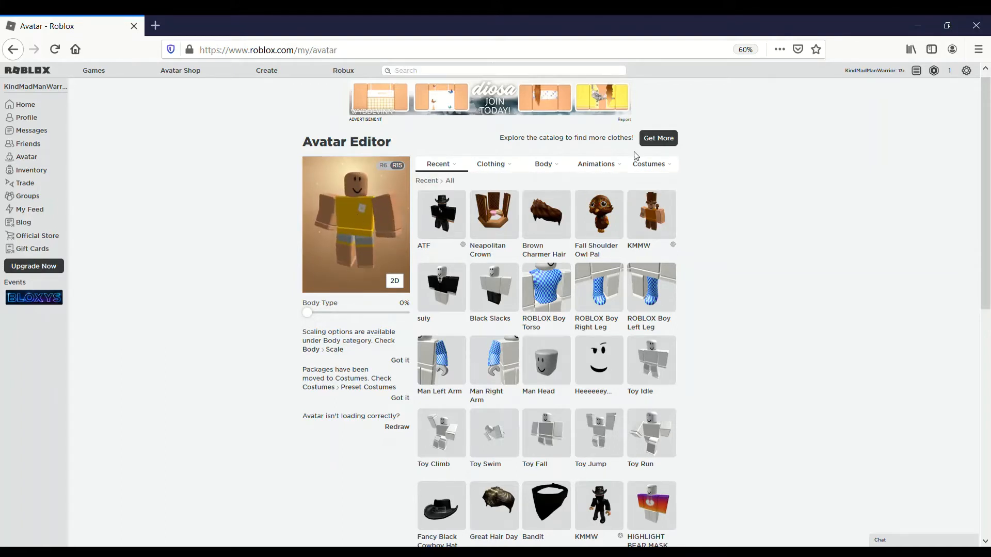
Go to Skin Tone and switch to the Advanced per-body-part settings
click(544, 164)
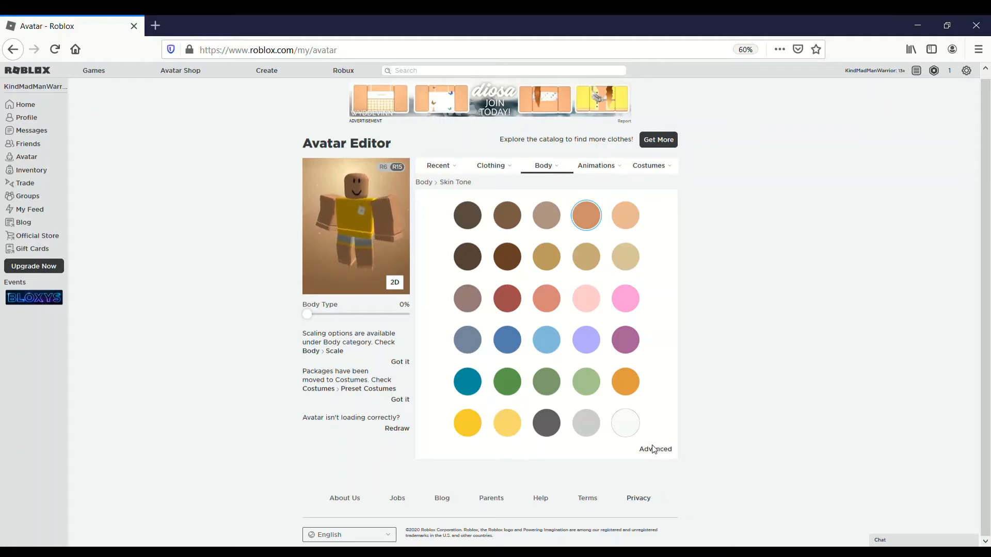
click(655, 449)
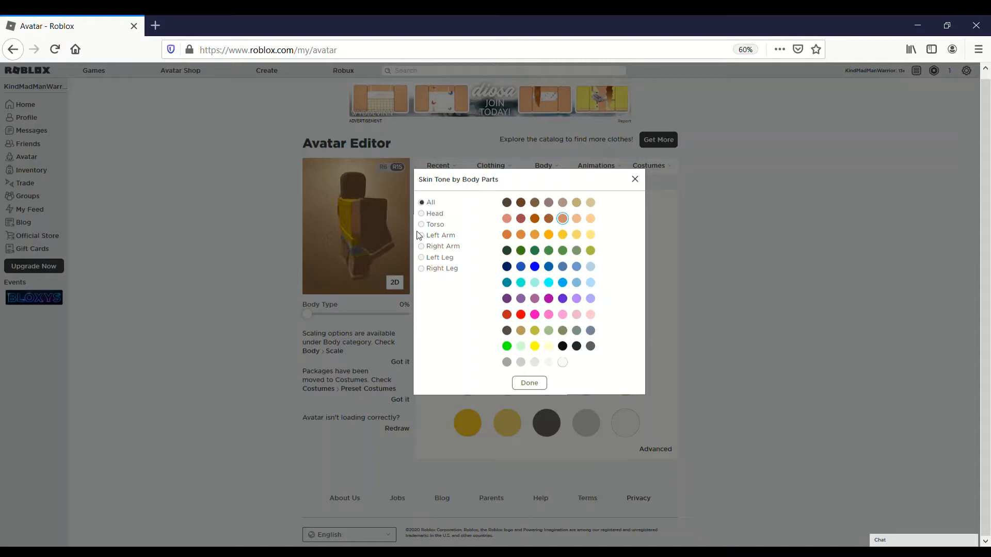
Paint the torso brown and the left and right legs dark brown, then confirm with Done
click(421, 224)
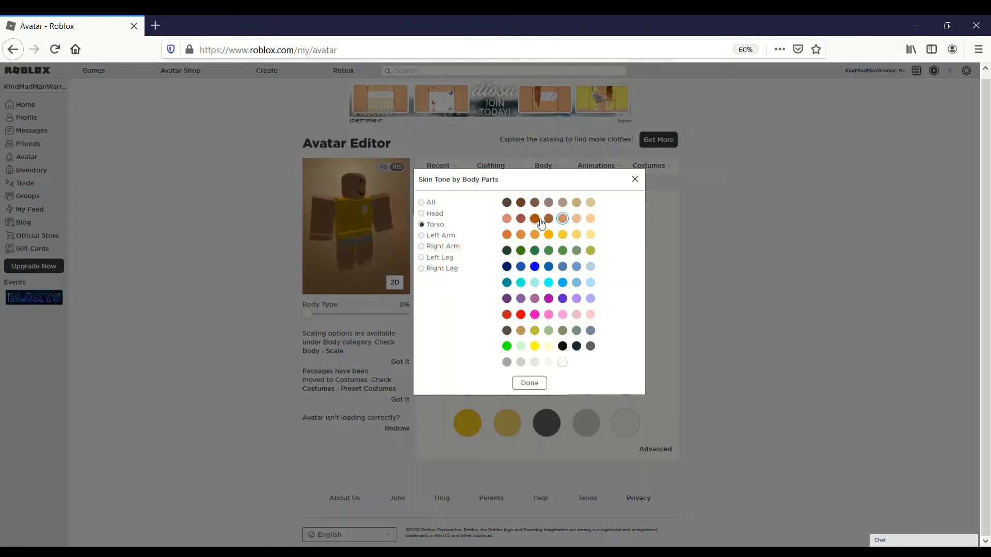
click(534, 218)
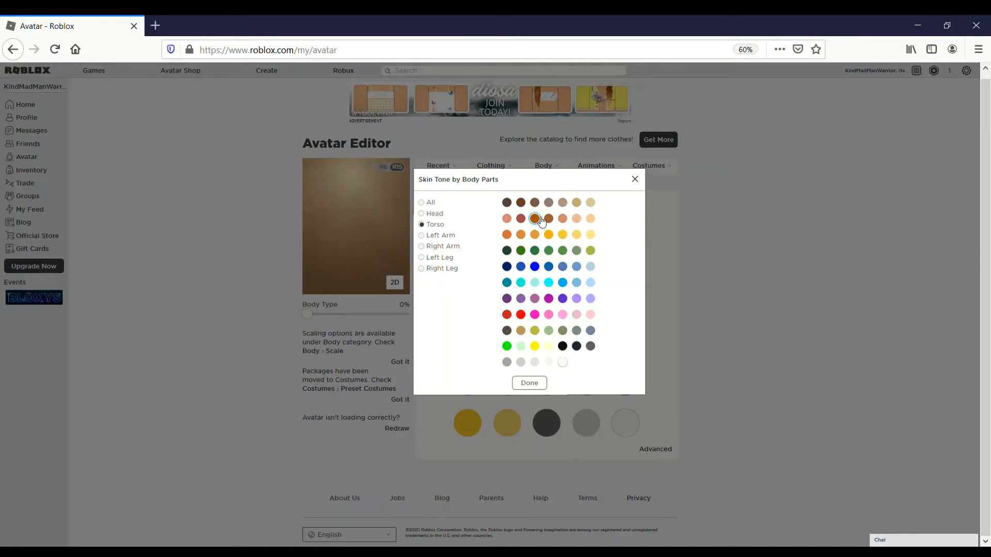
click(534, 218)
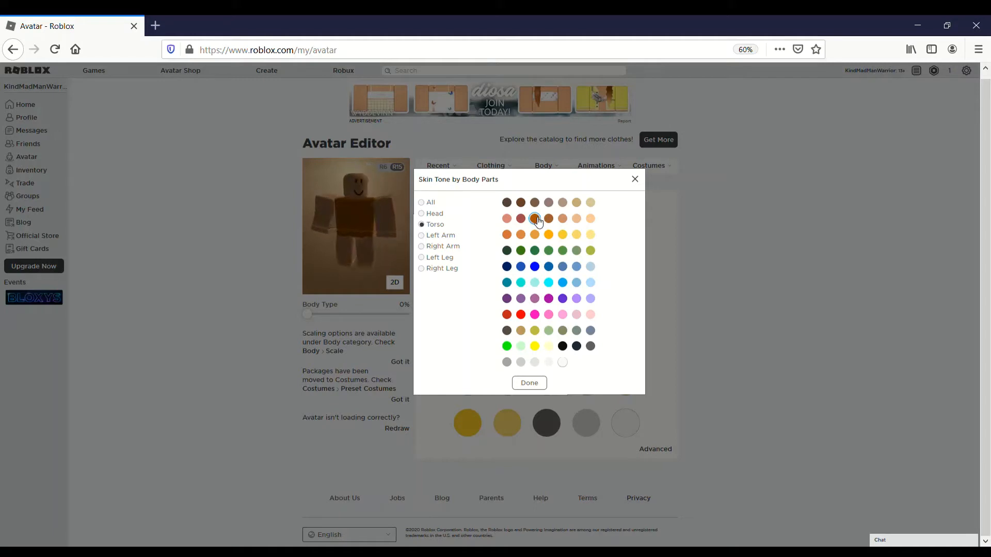
click(533, 218)
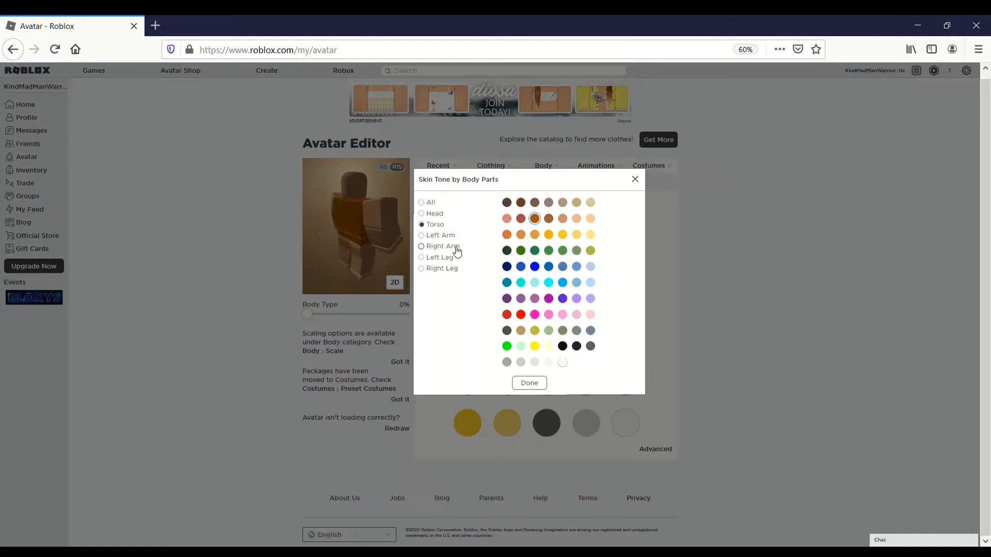
click(421, 257)
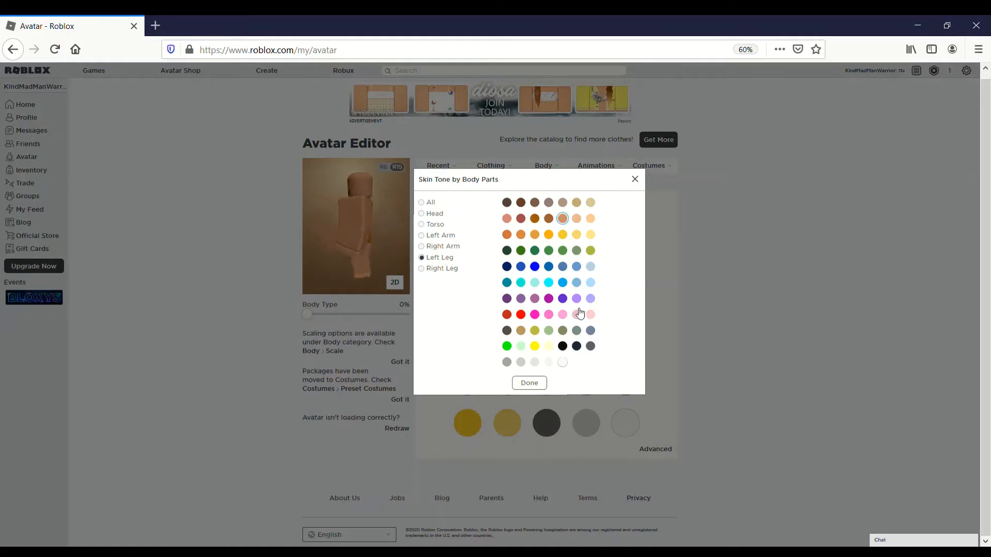
click(520, 202)
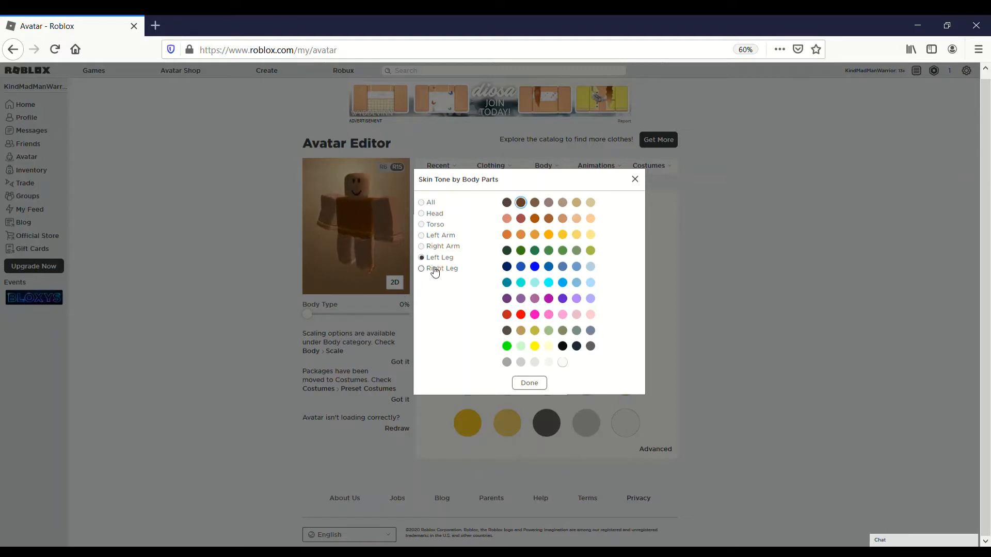
click(421, 268)
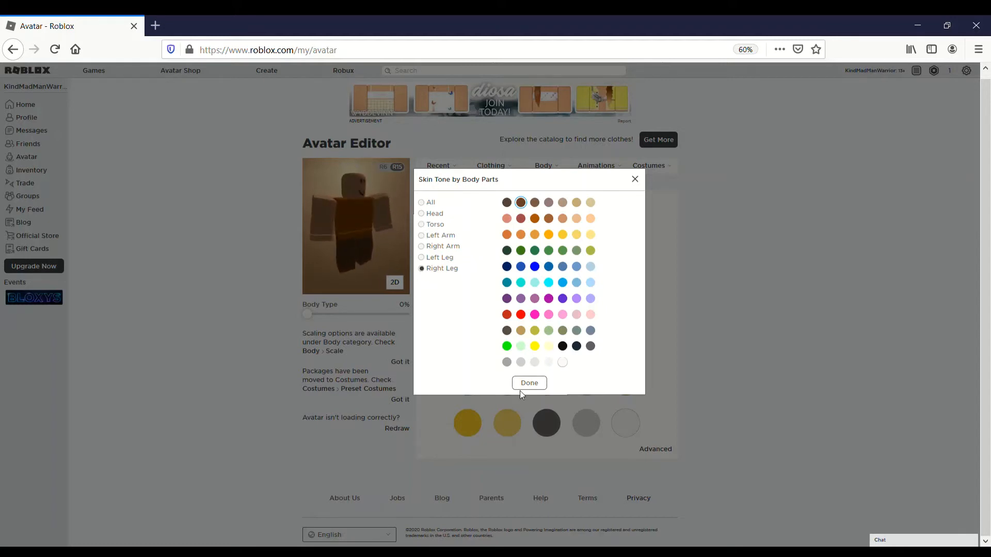
click(528, 382)
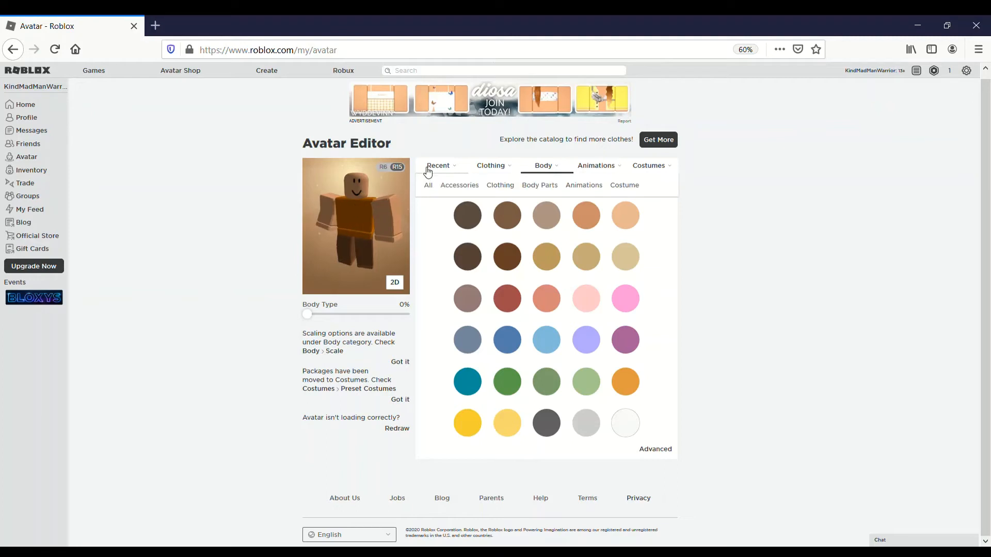
From the Recent items list, apply the Toy Run animation to the avatar
click(437, 165)
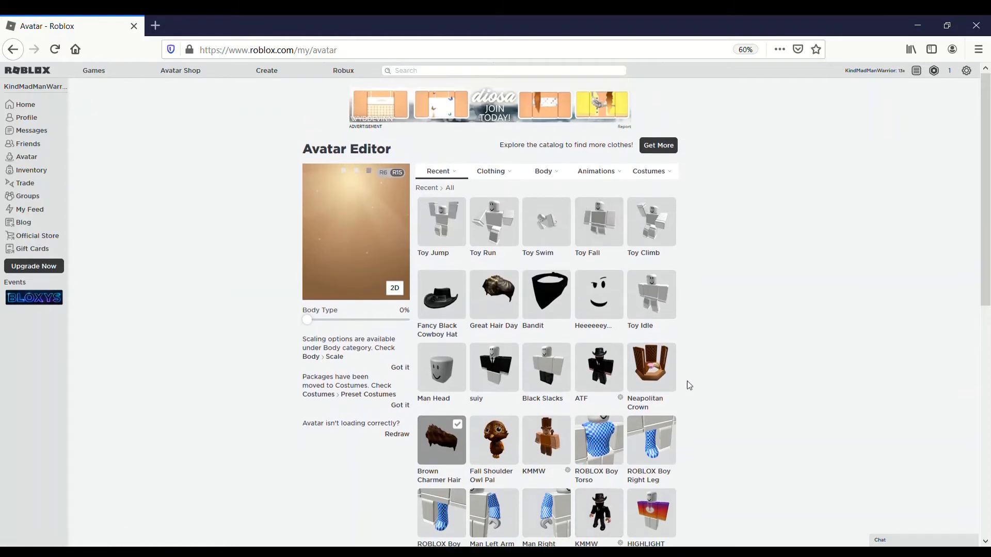
scroll(down, 3)
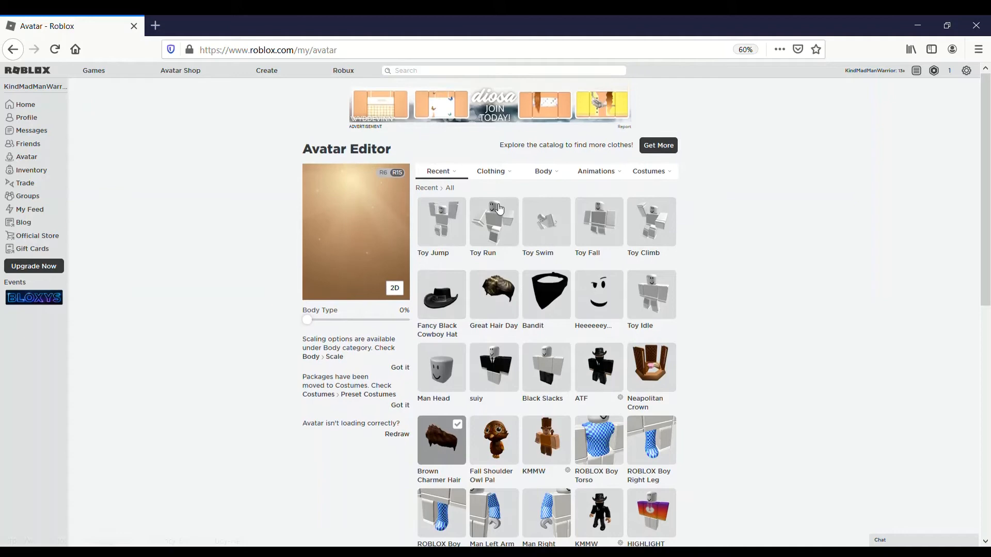
click(545, 170)
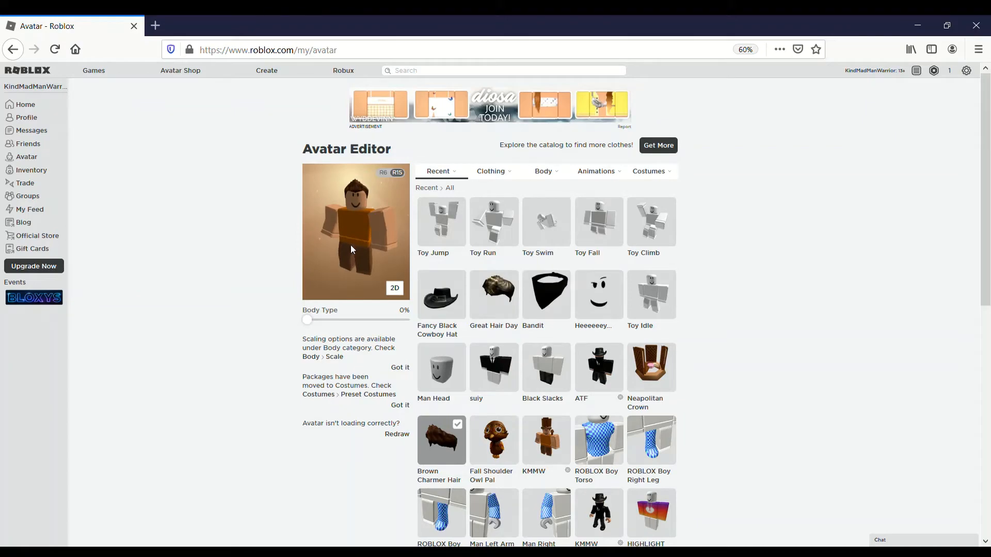
Swap Brown Charmer Hair for Pal Hair, then show the saved costumes list
click(493, 170)
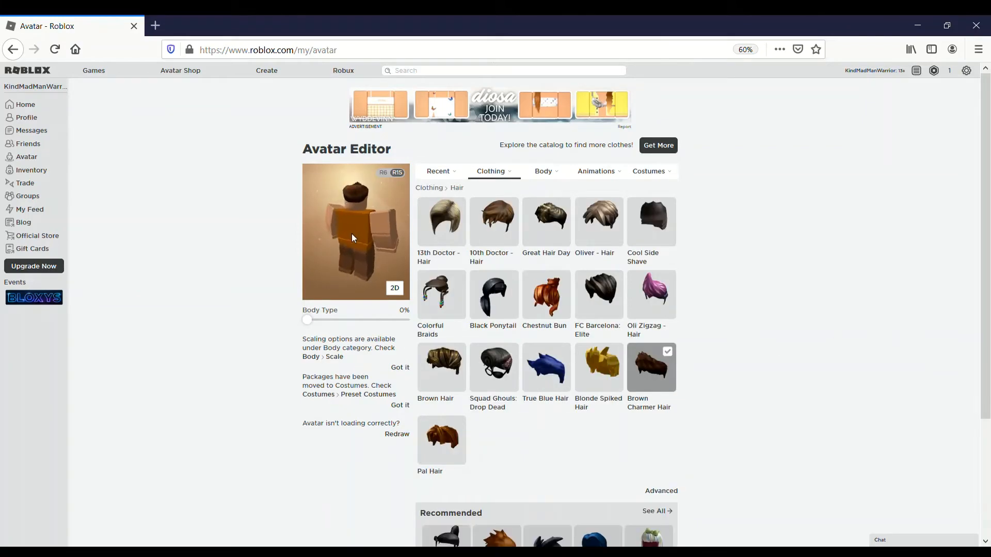
click(493, 170)
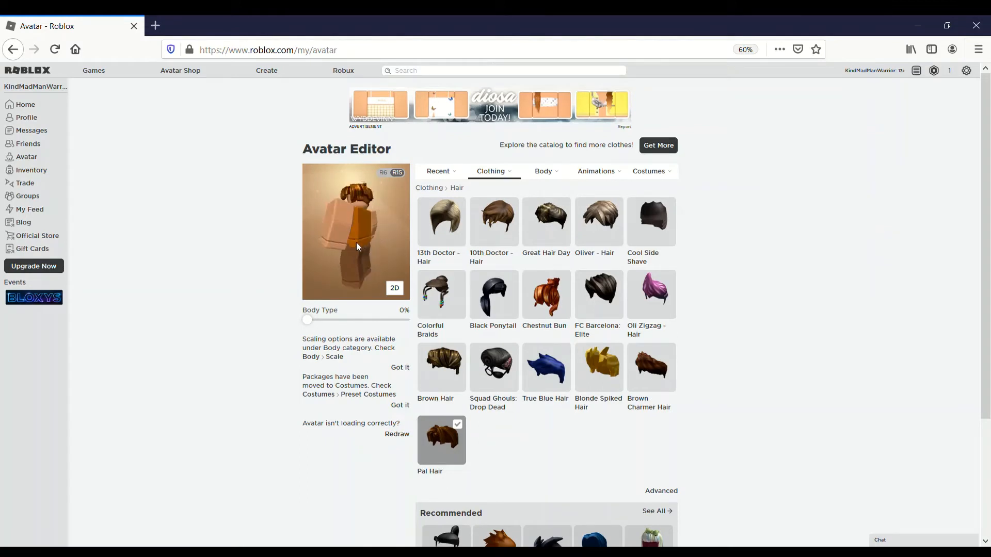
click(648, 170)
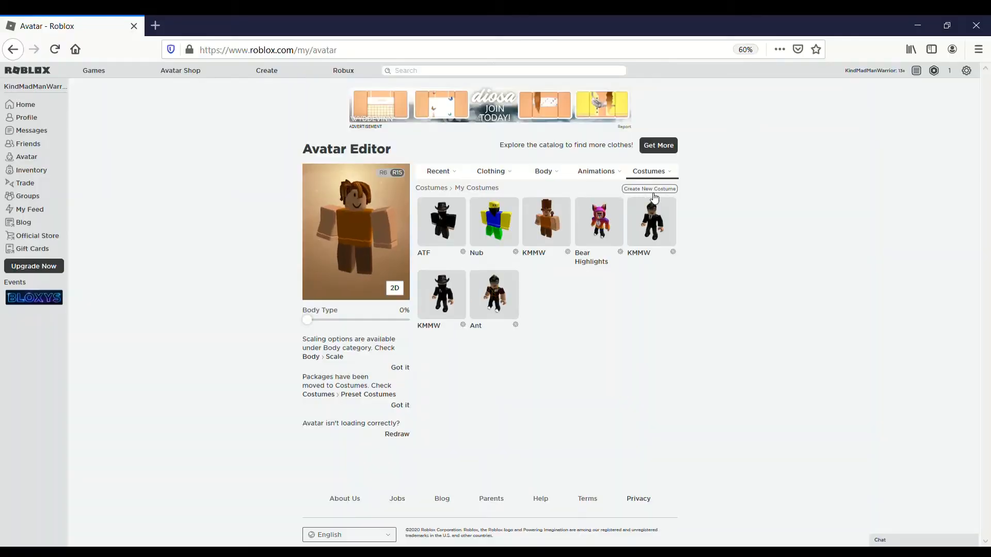